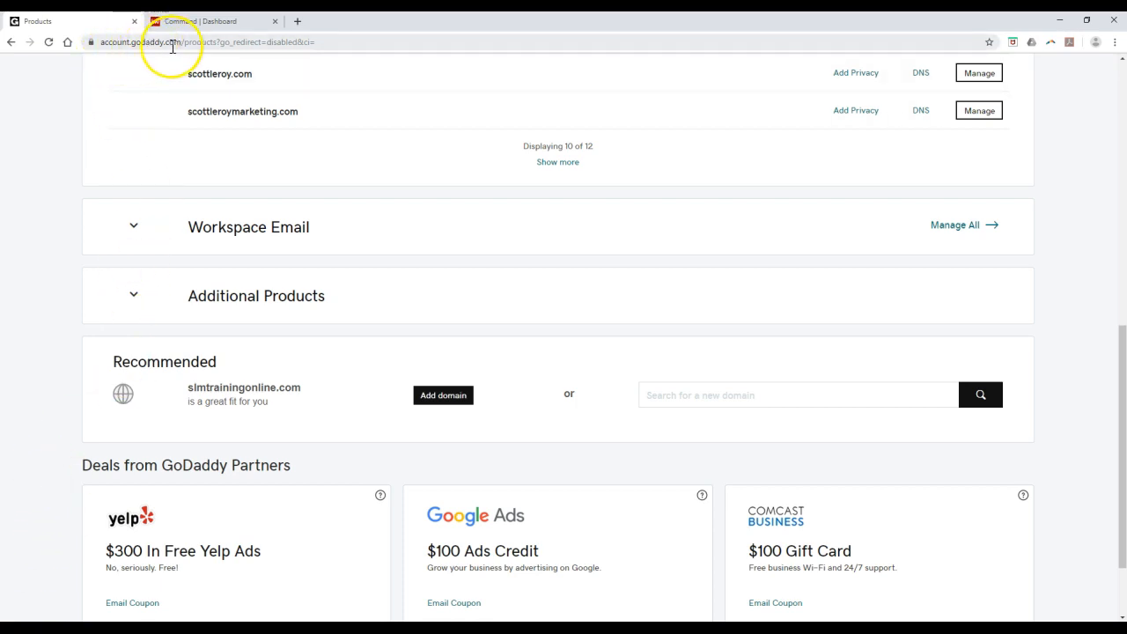
mouse_move(243, 194)
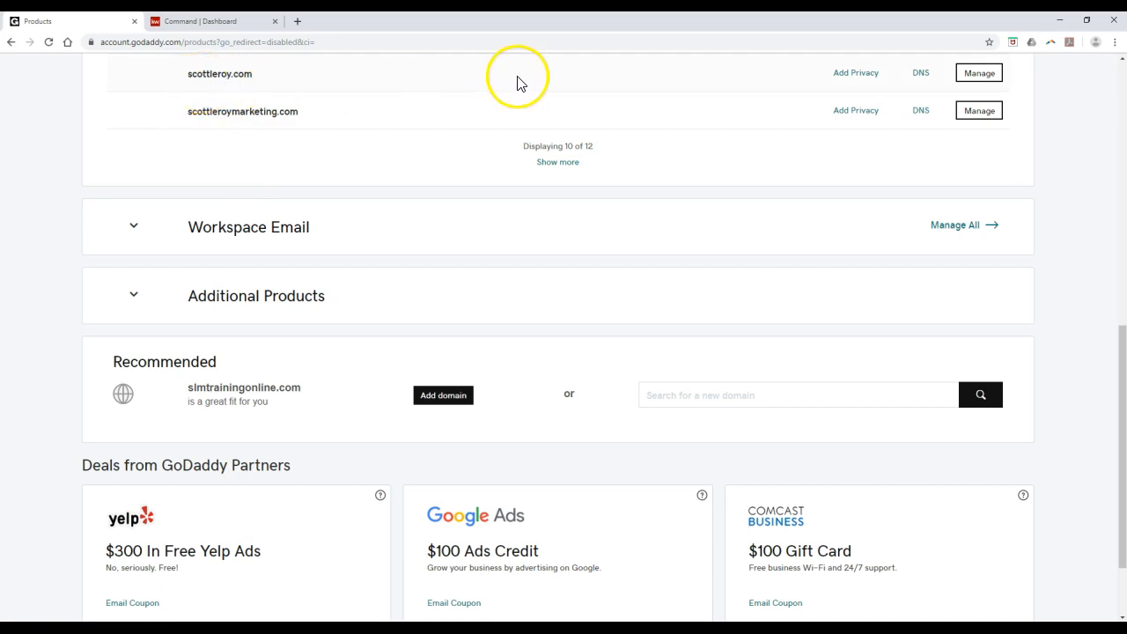
mouse_move(919, 72)
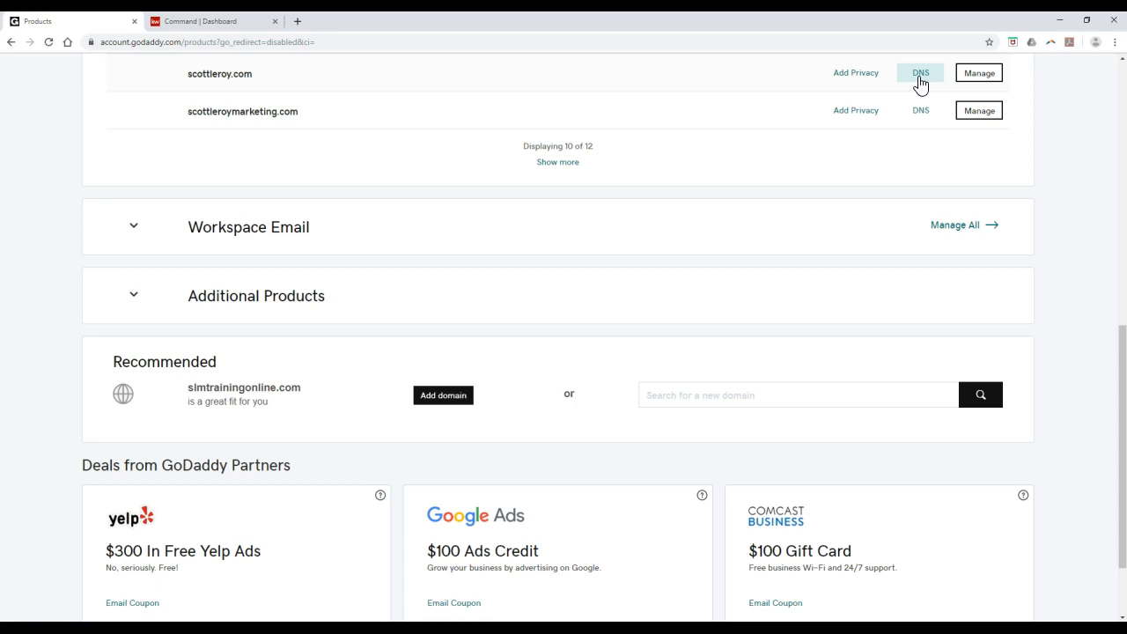
Review scottleroy.com's Records and Forwarding sections and start editing the www CNAME record.
click(919, 72)
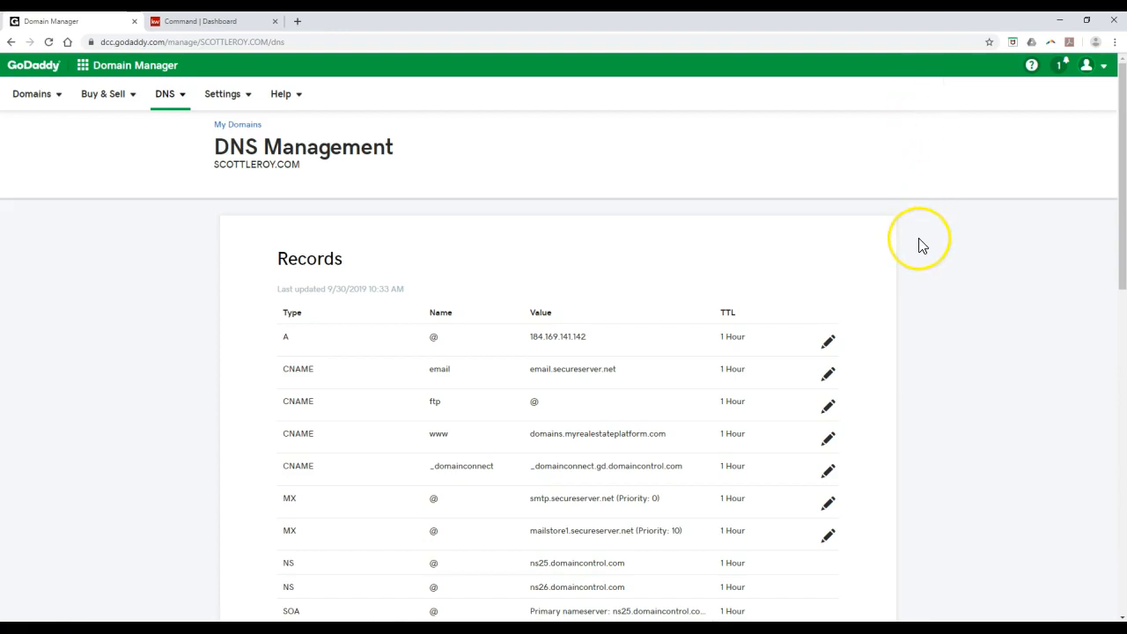
scroll(down, 3)
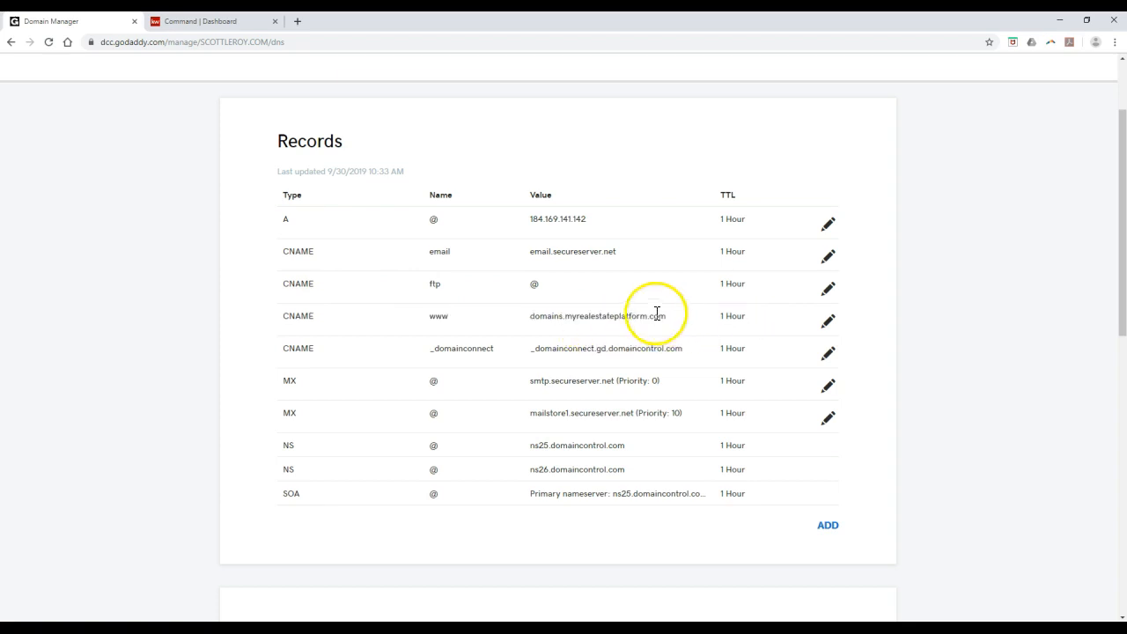
mouse_move(704, 335)
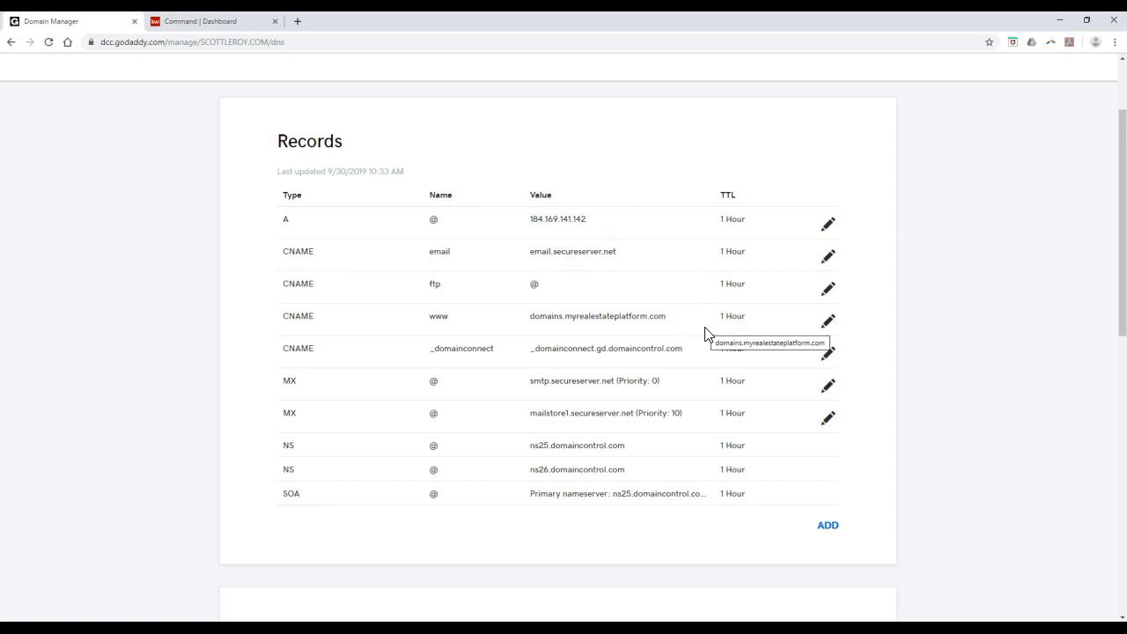
scroll(down, 3)
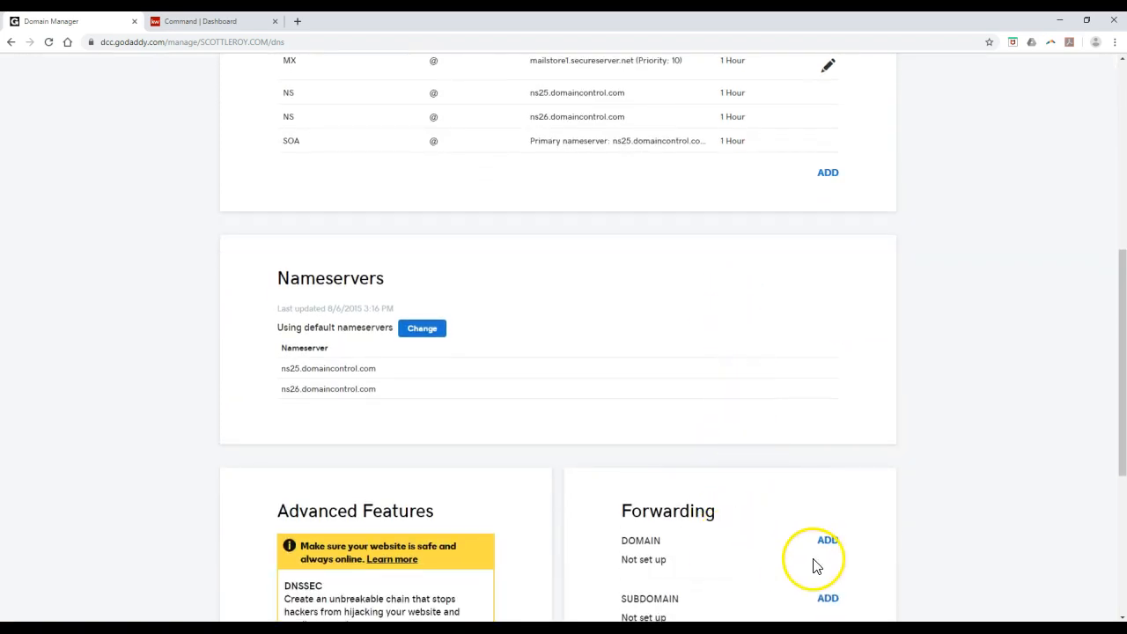
mouse_move(827, 539)
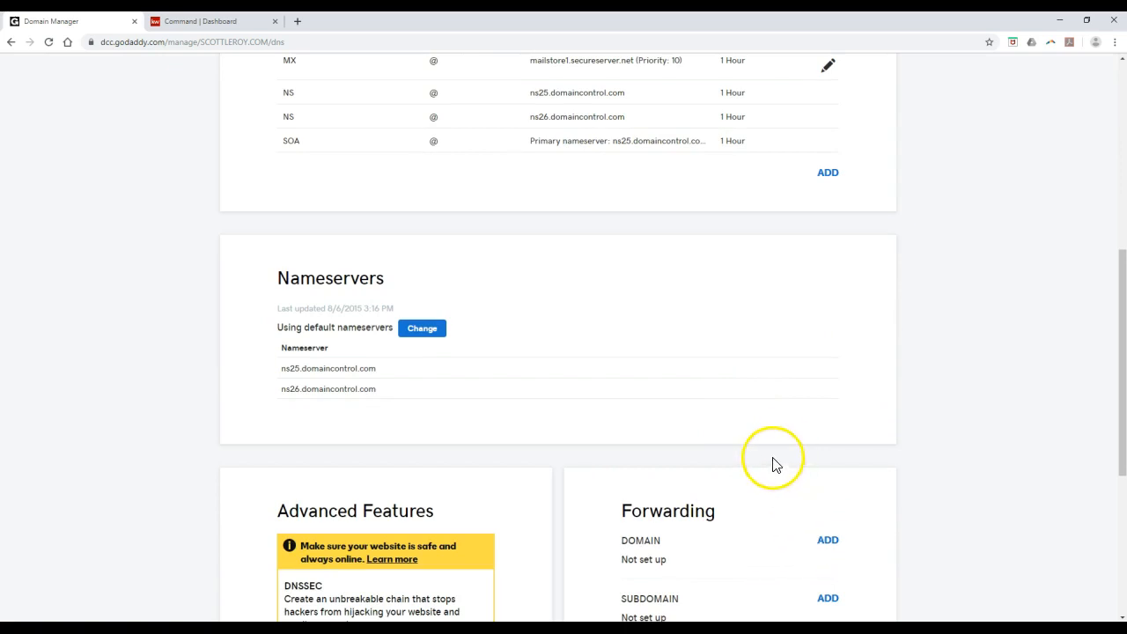
scroll(up, 3)
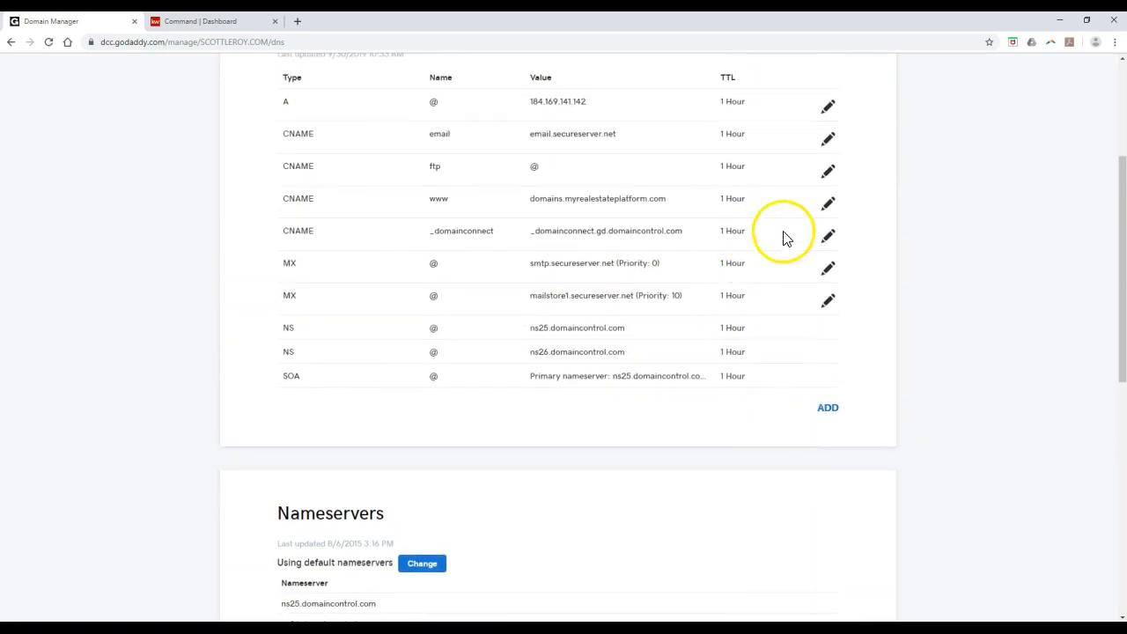
mouse_move(303, 215)
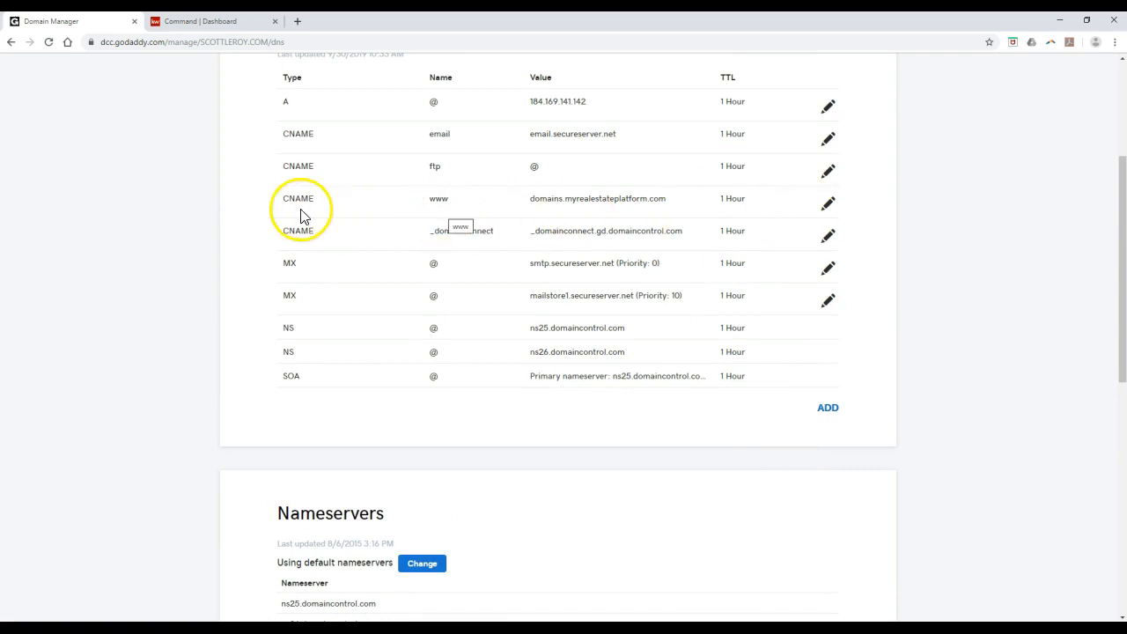
click(828, 201)
text(@)
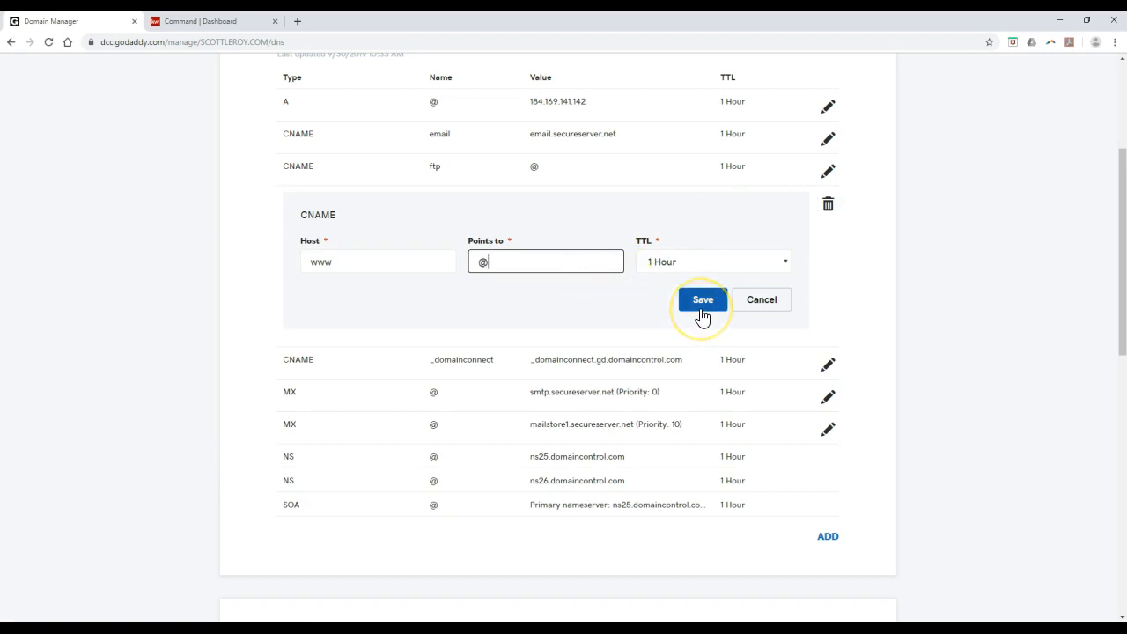
Save the www CNAME record pointing to @ instead of domains.myrealestateplatform.com.
click(702, 299)
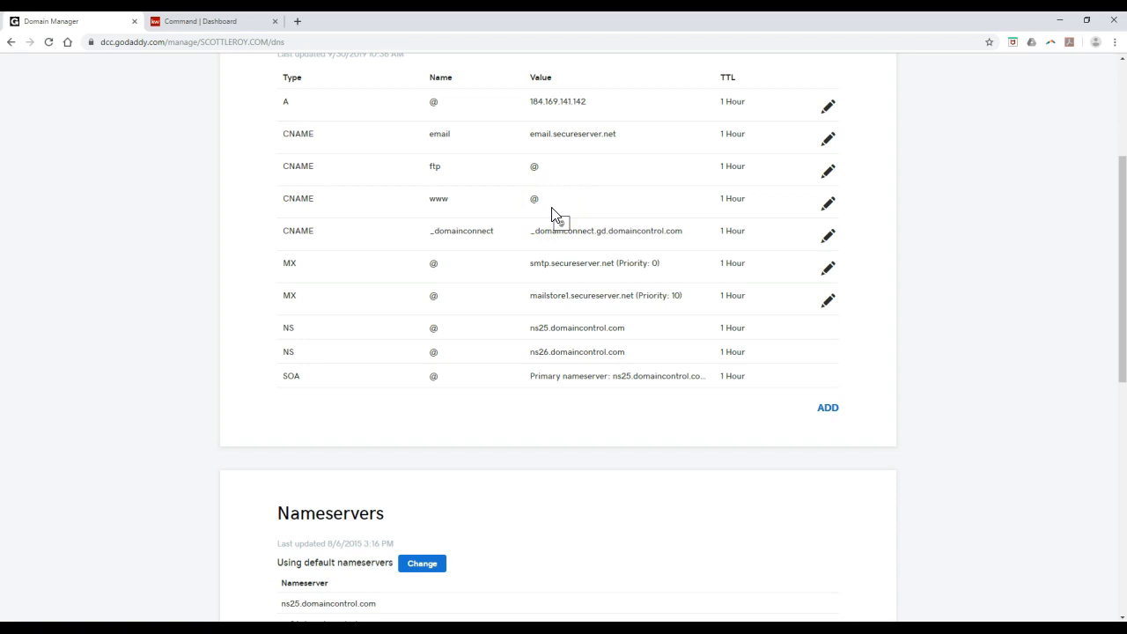
scroll(down, 3)
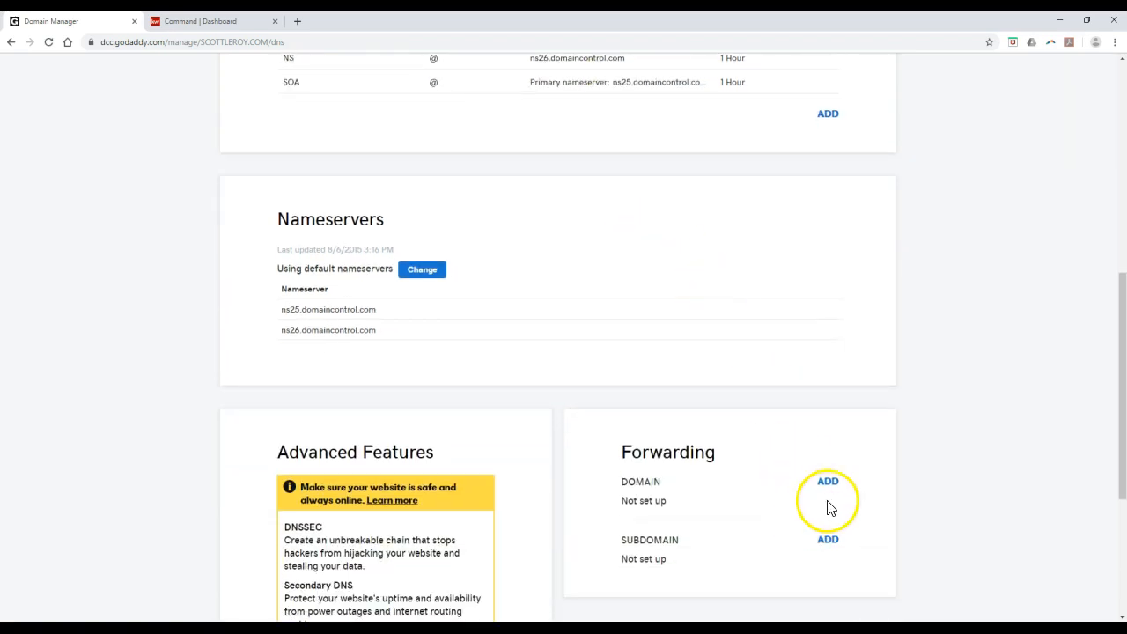
Add domain forwarding with scottleroy.kw.com entered as the Forward To destination.
click(828, 482)
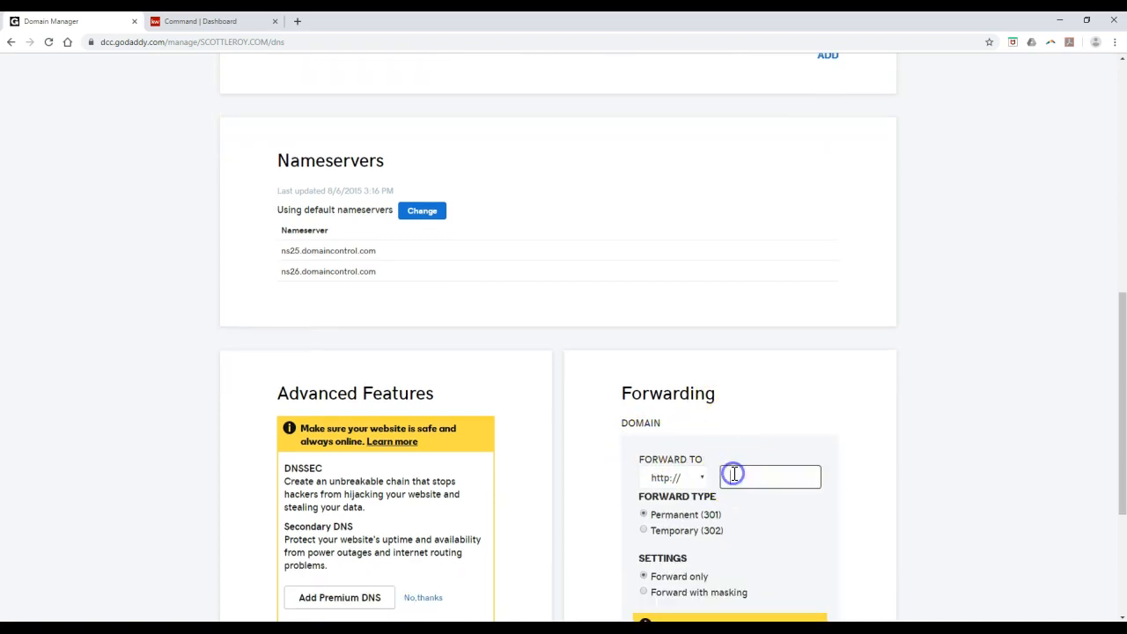
text(scottleroy.kw.com)
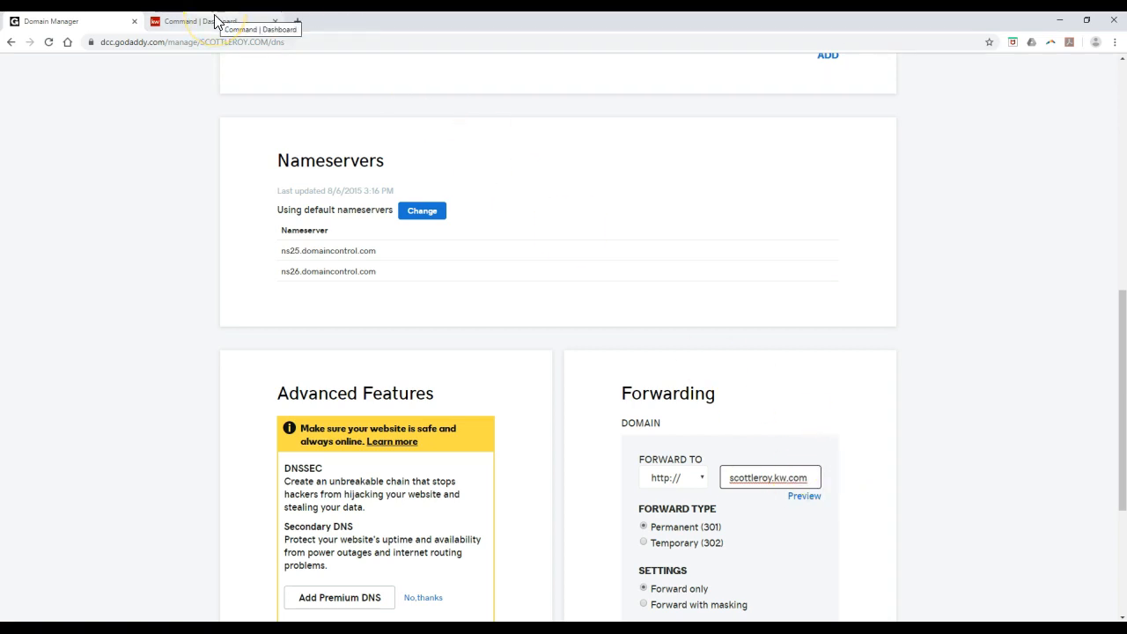
Switch to KW Command and view the Landing Pages overview in the sidebar.
click(211, 21)
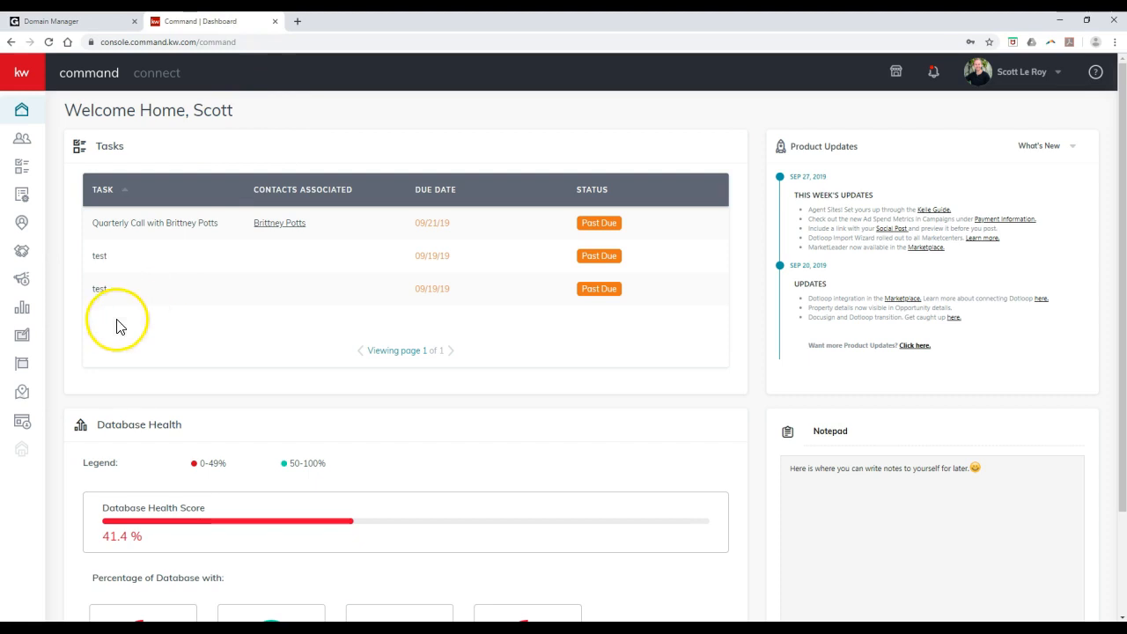
mouse_move(21, 421)
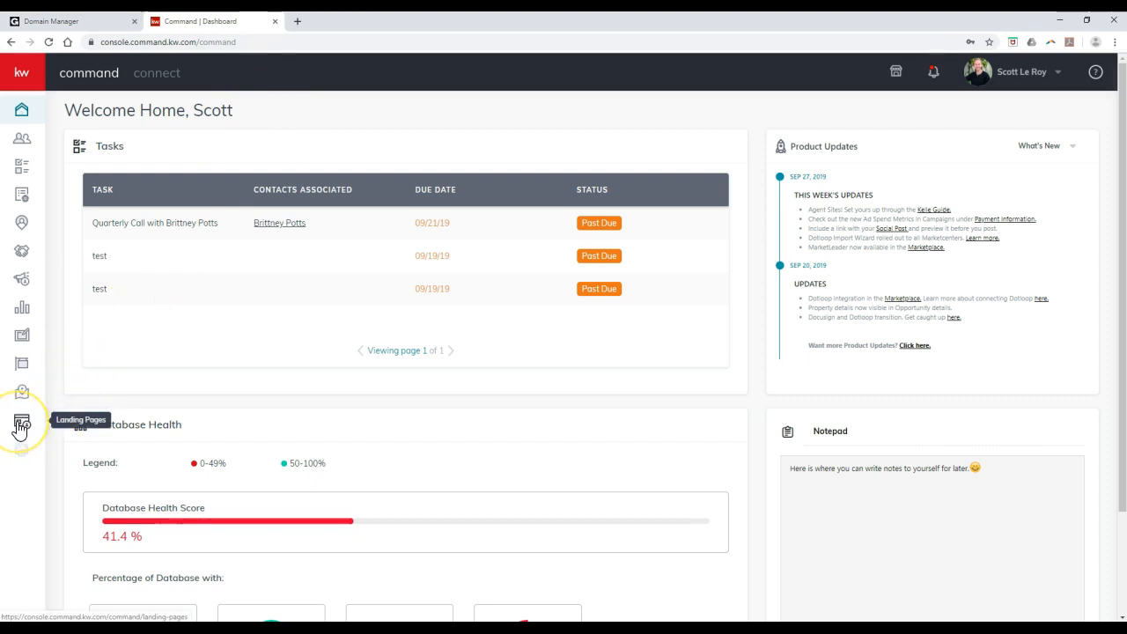
click(21, 422)
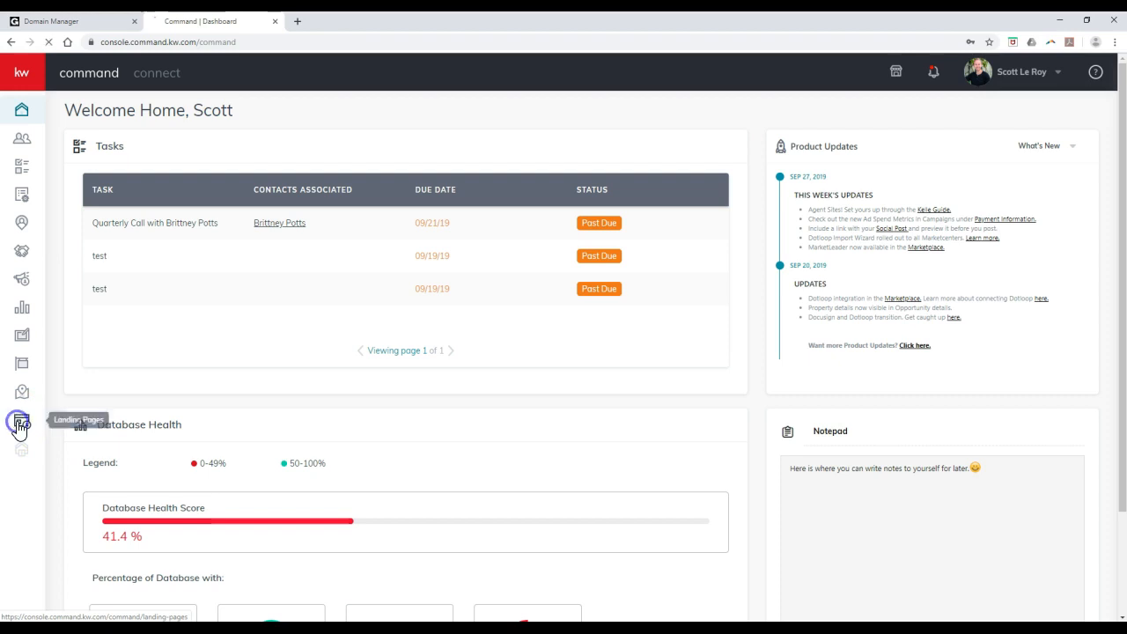
click(21, 422)
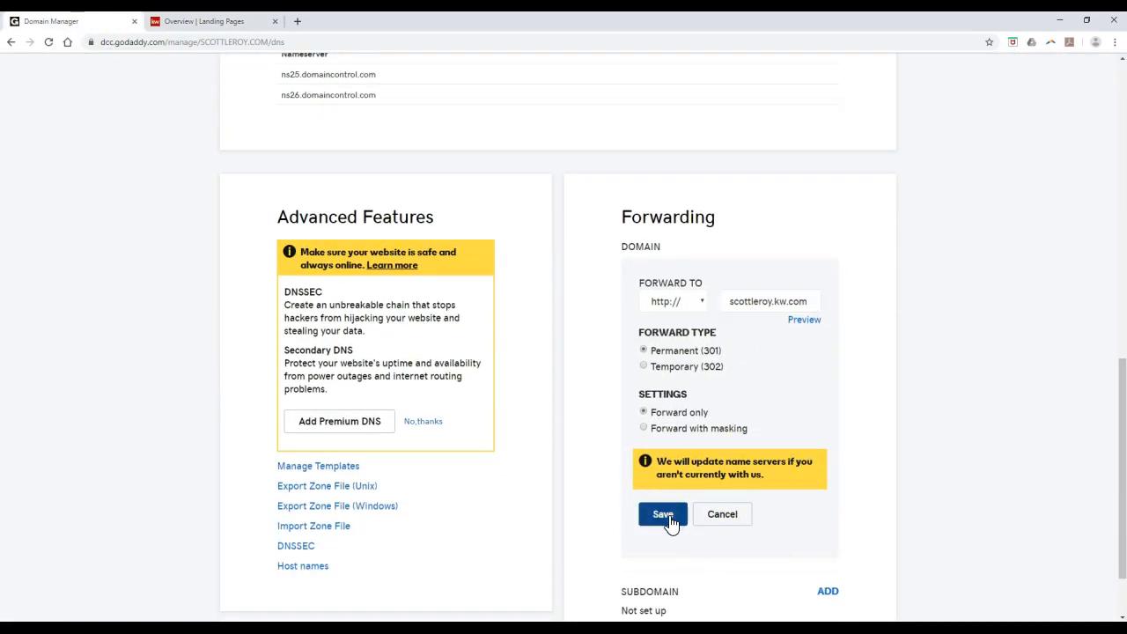
Save the permanent, forward-only redirect of scottleroy.com to scottleroy.kw.com.
click(662, 514)
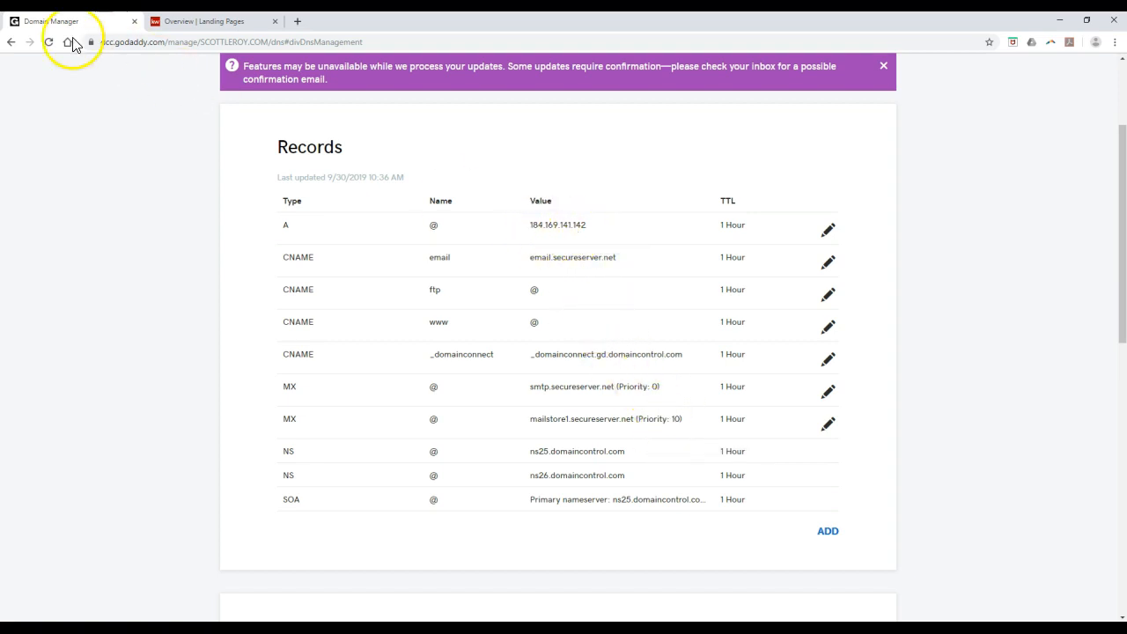
click(49, 42)
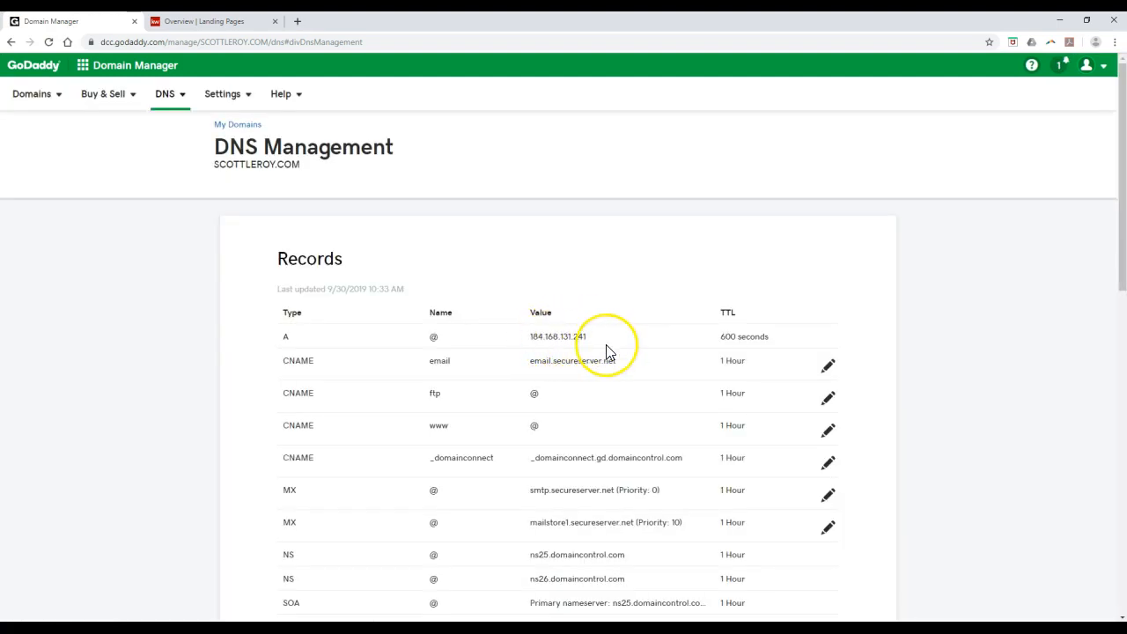
mouse_move(546, 431)
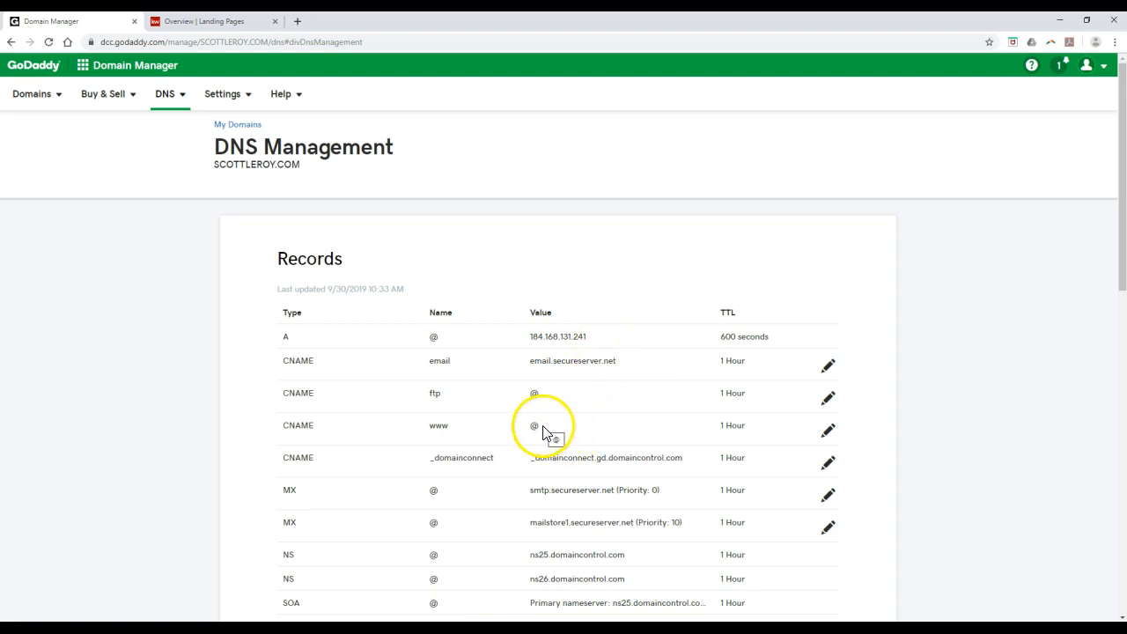
scroll(down, 3)
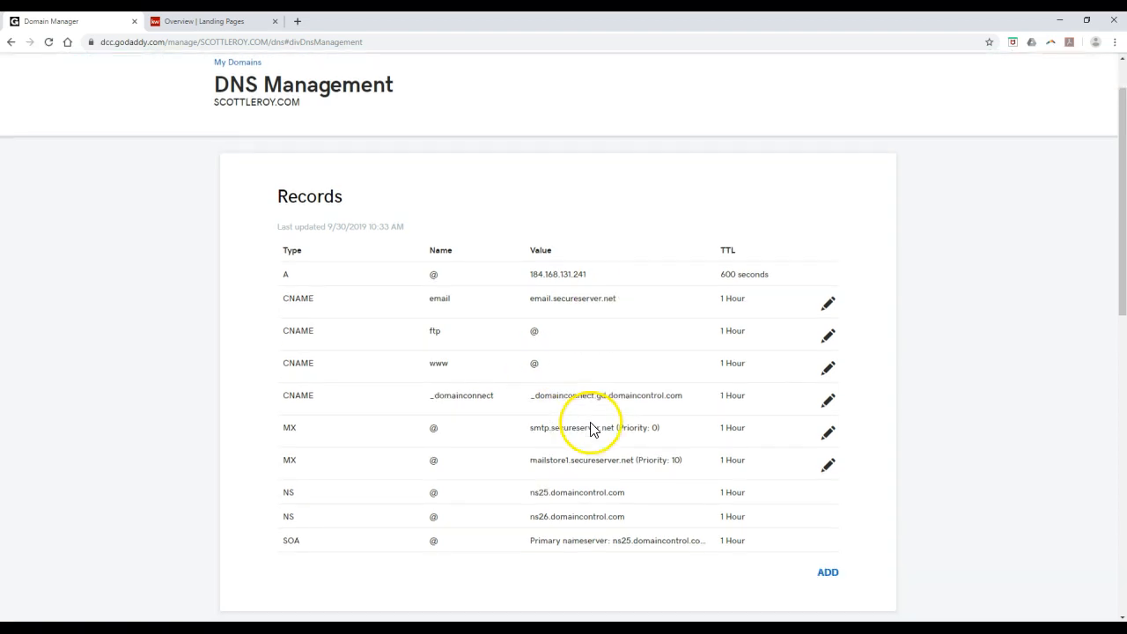
scroll(down, 3)
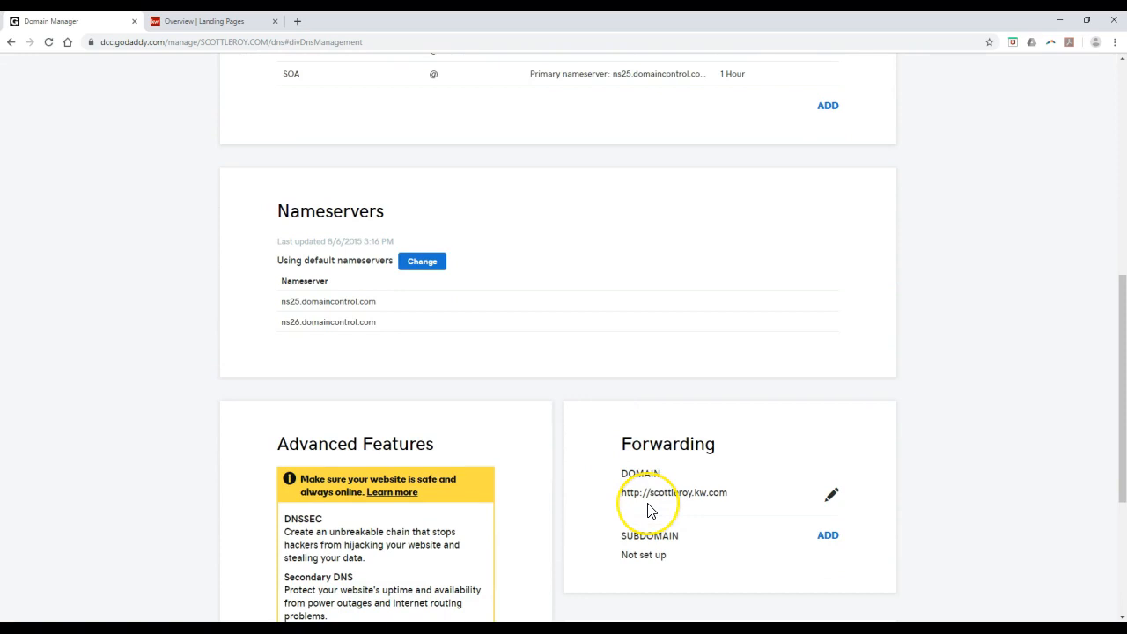